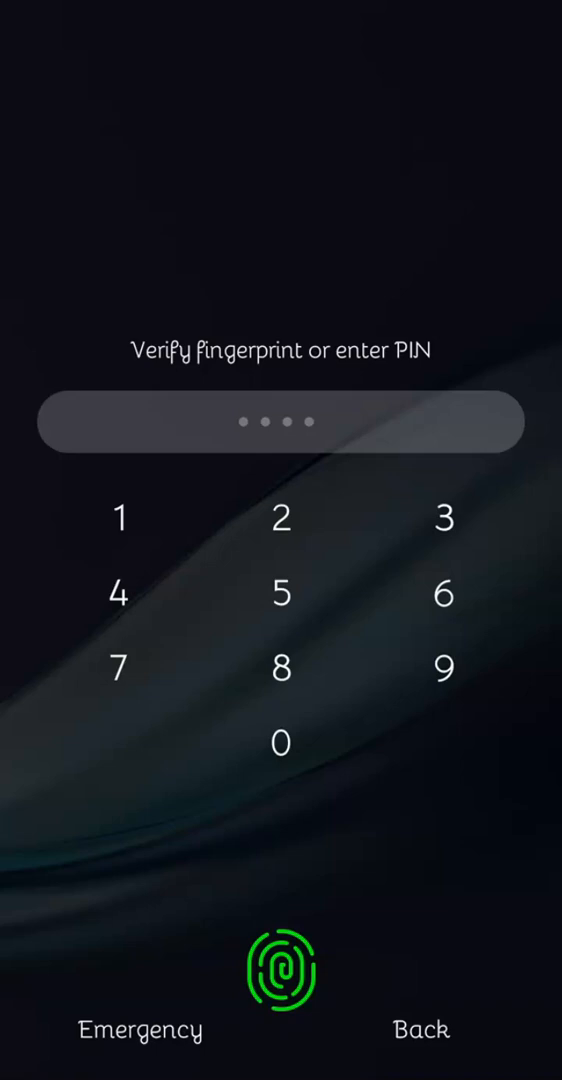
- Open the emergency dialer from the PIN lock screen via Emergency
click(137, 1028)
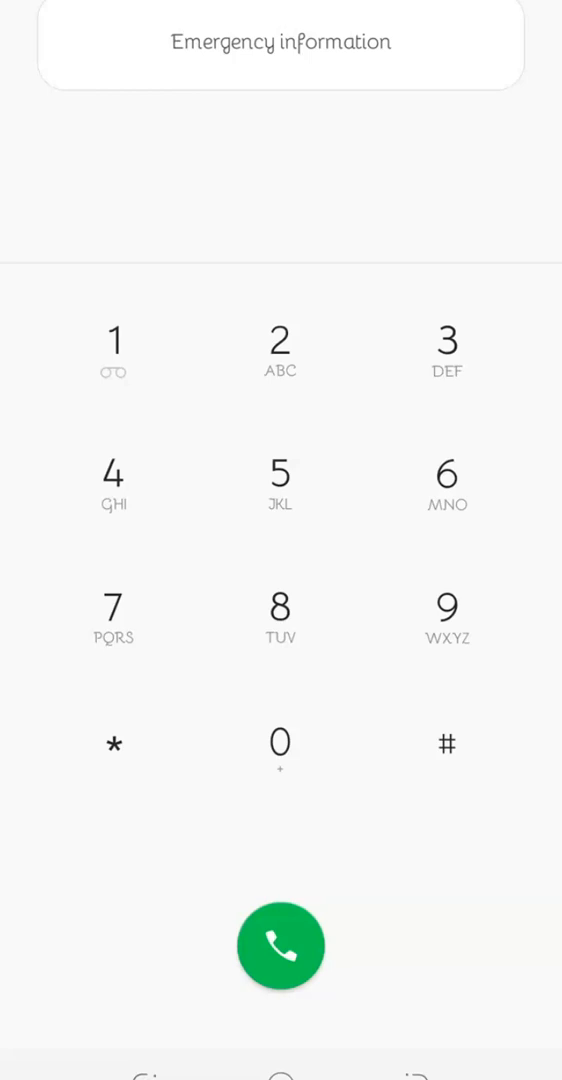
- Open the Emergency information page from the emergency dialer
click(280, 42)
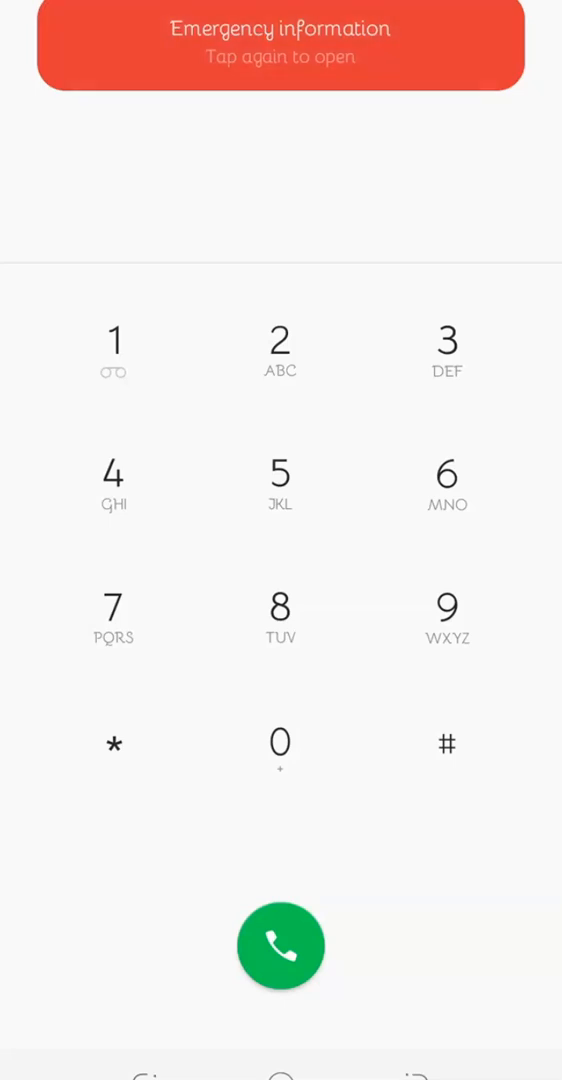
click(280, 45)
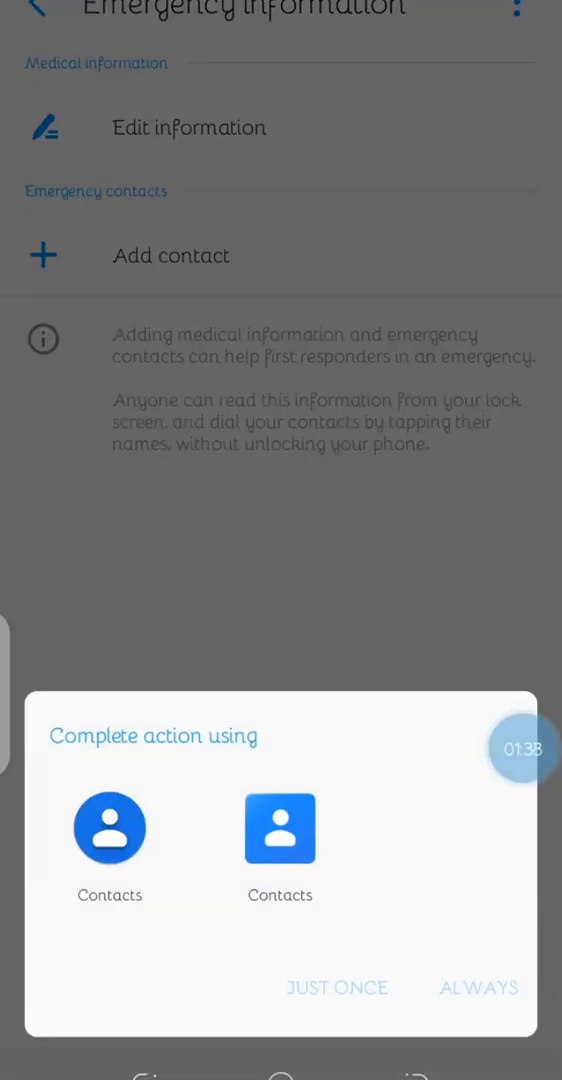
- Pick the first Contacts app and confirm it to show Choose a contact
click(109, 828)
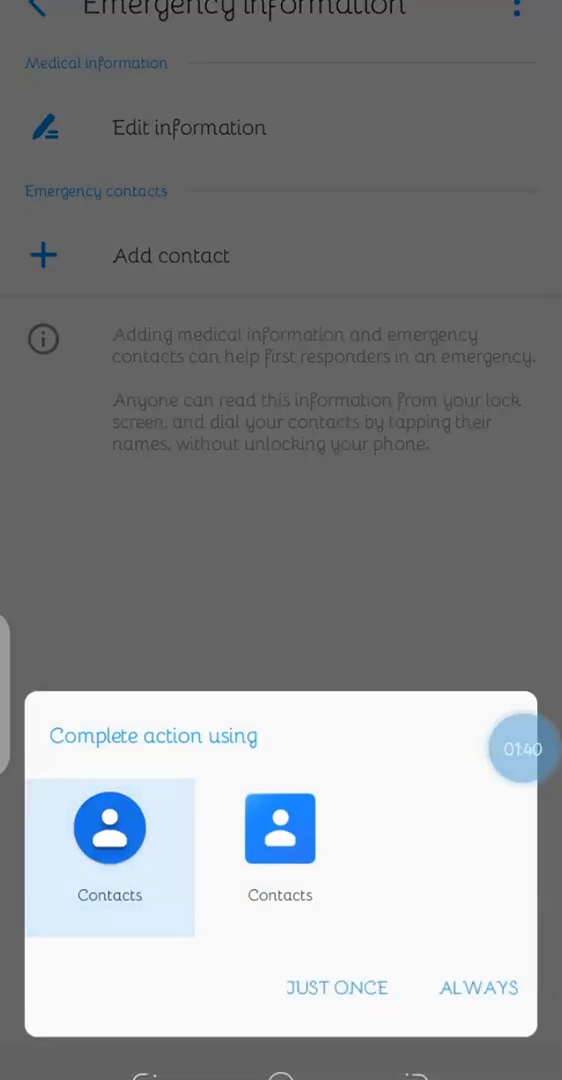
click(336, 988)
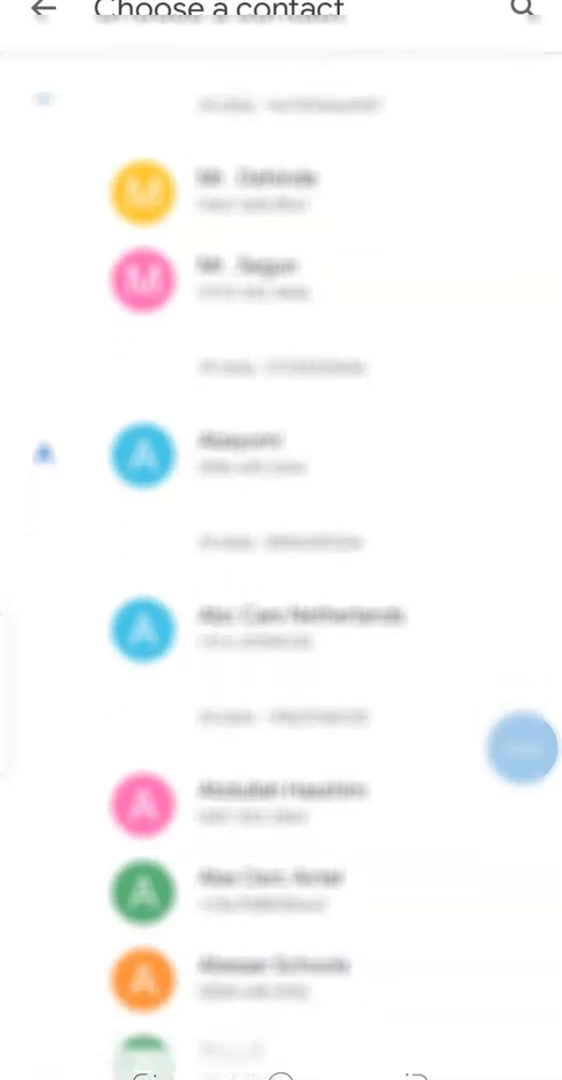
scroll(down, 3)
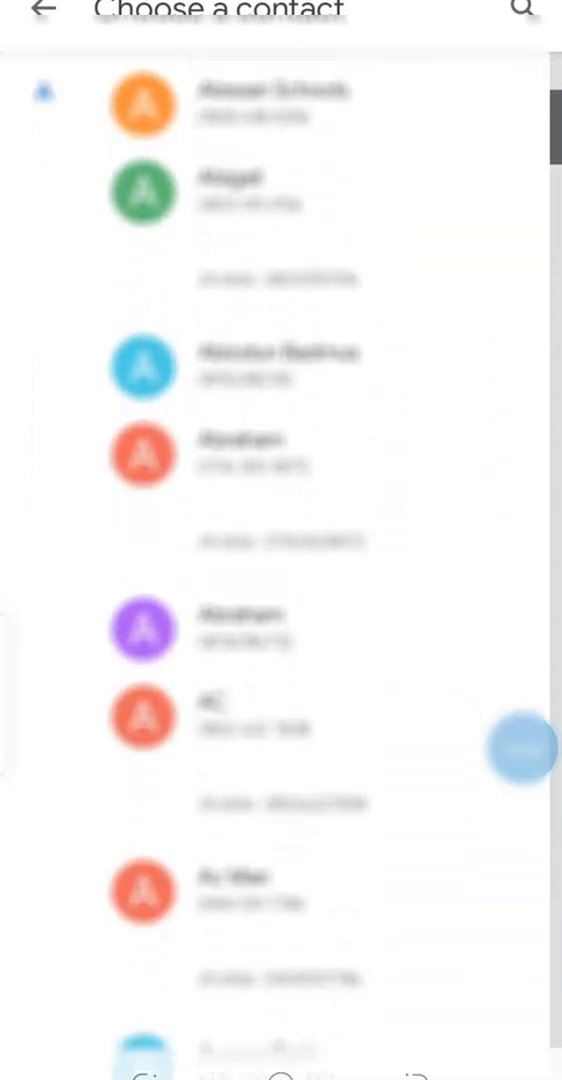
scroll(down, 3)
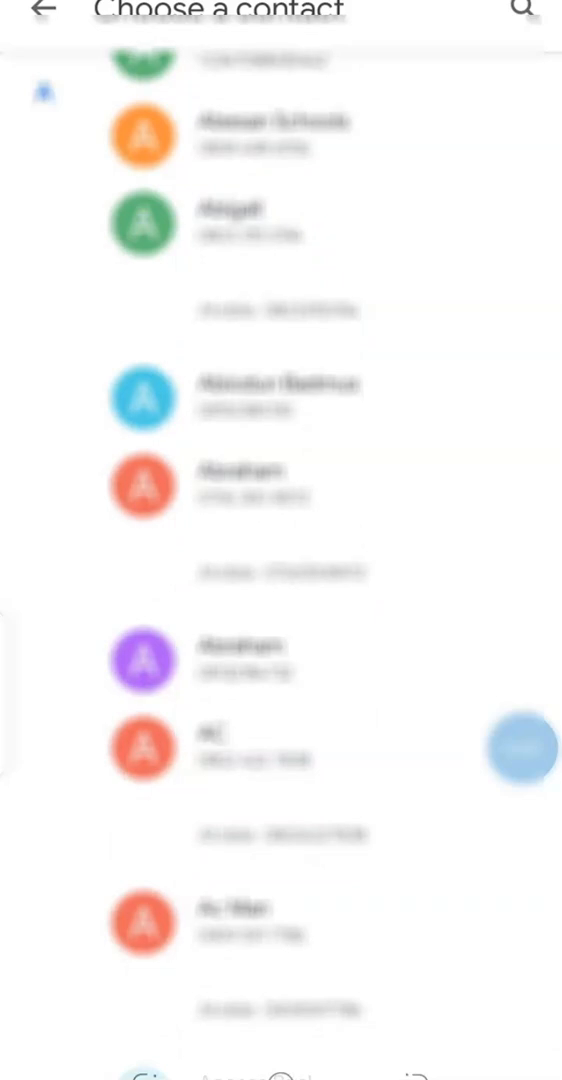
scroll(down, 3)
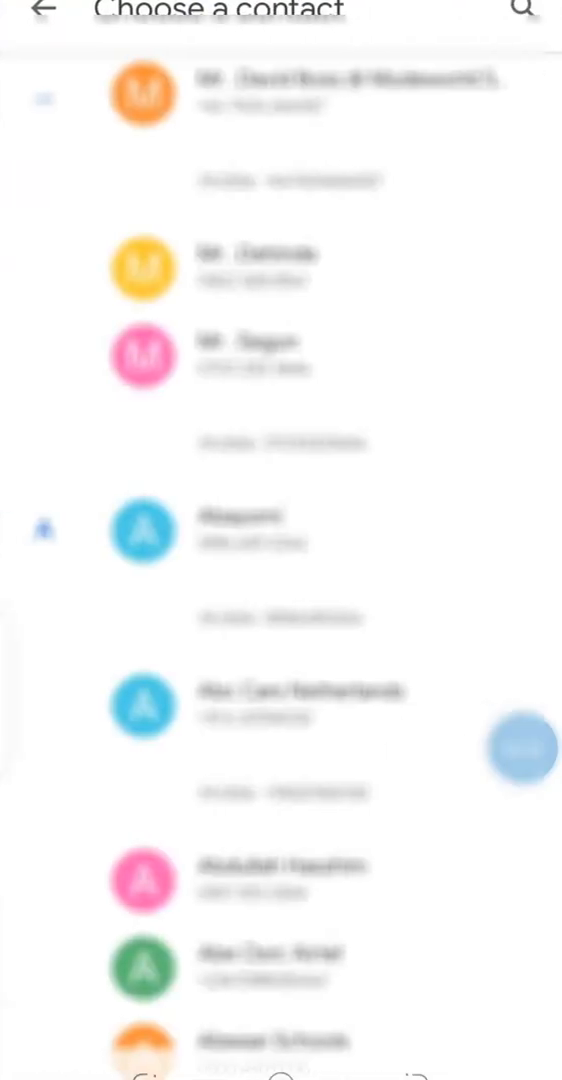
scroll(down, 3)
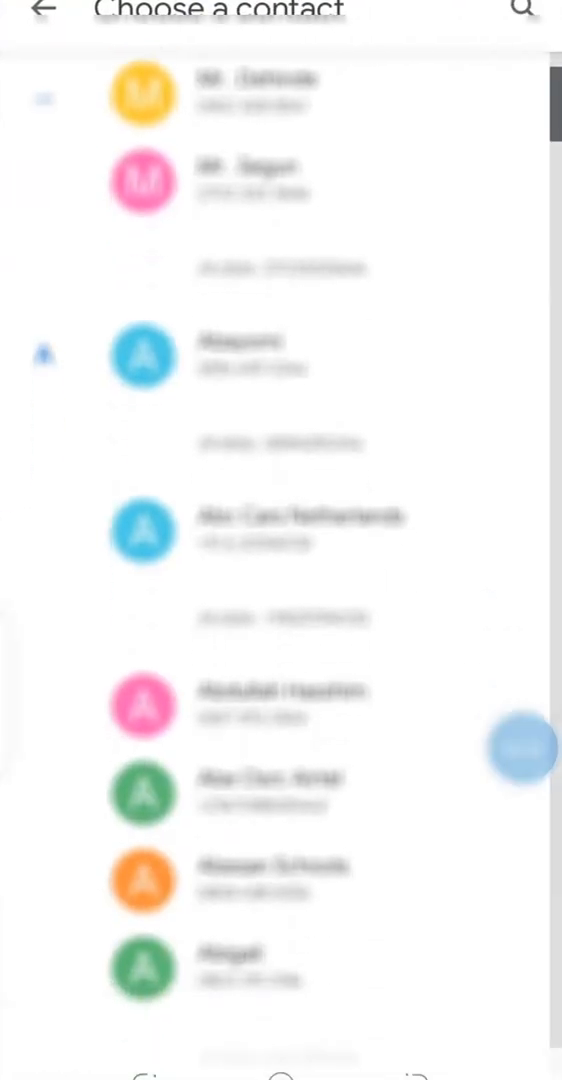